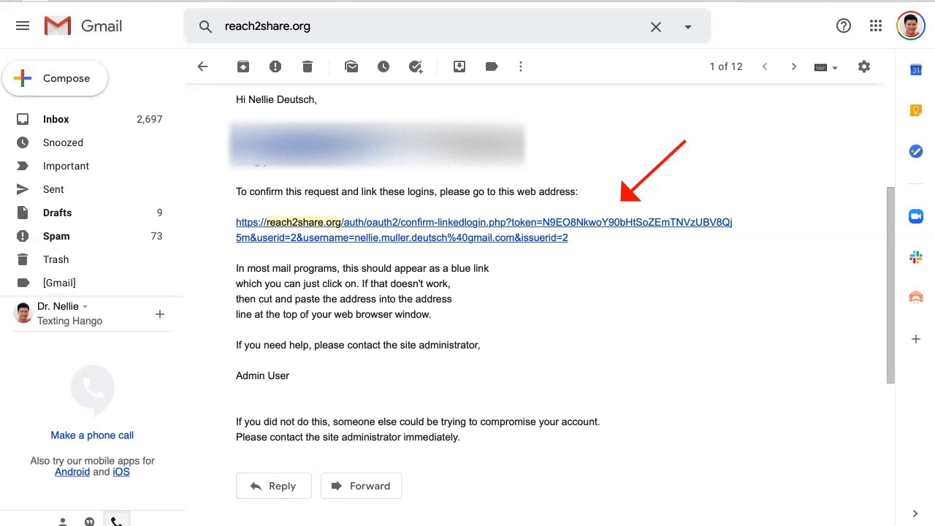
Follow the confirmation link in the email to reach the 'Life skills for everyone' home page
scroll(up, 3)
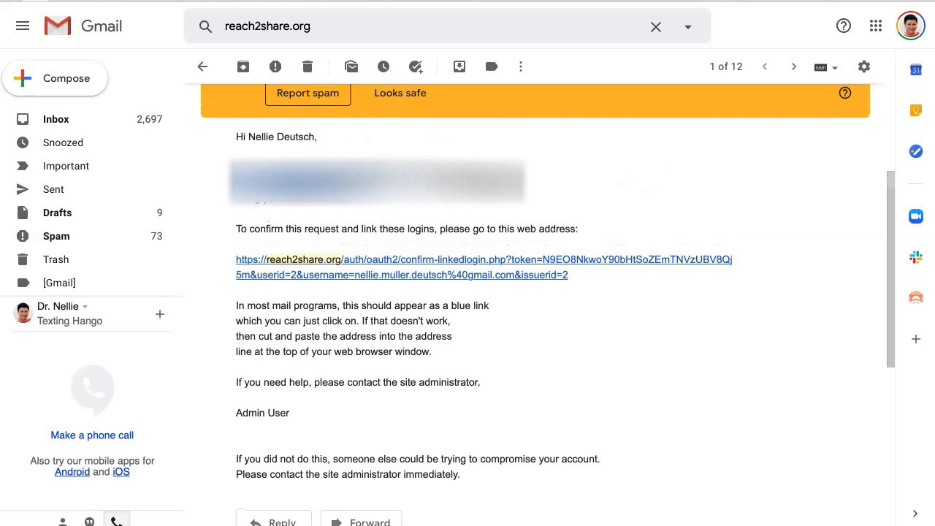
scroll(down, 3)
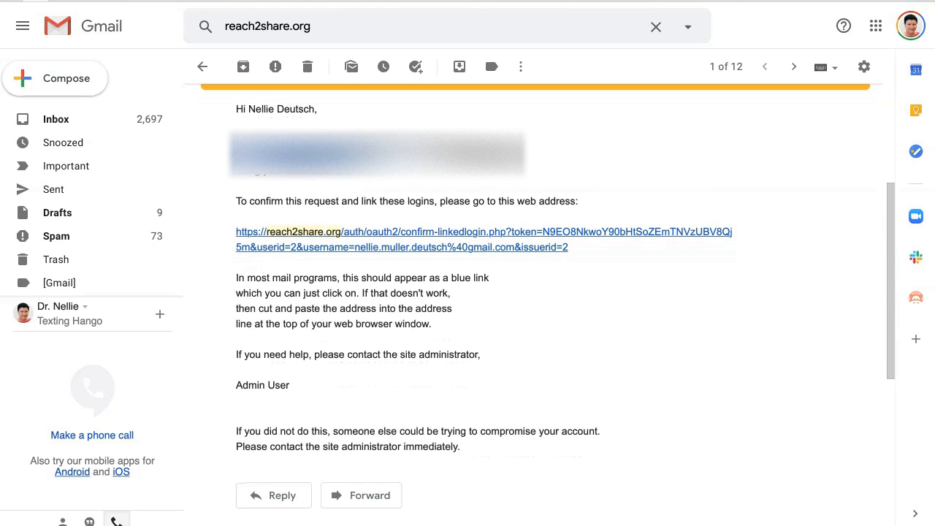
scroll(up, 3)
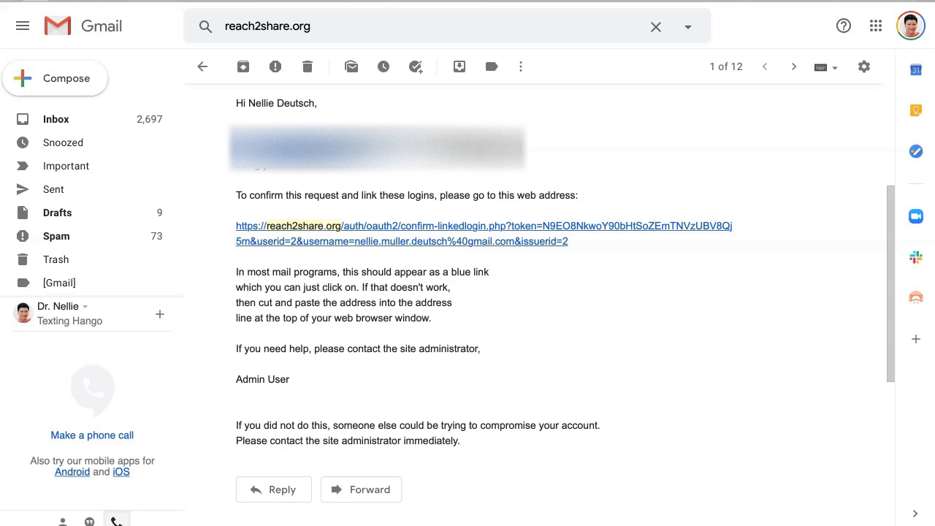
click(482, 225)
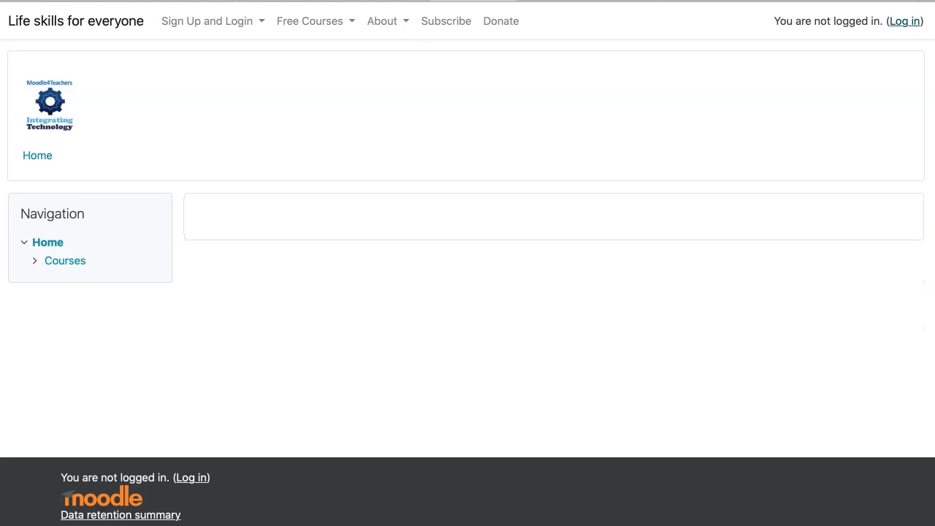
From the login page, choose Google sign-in, triggering the linked login confirmation email
click(903, 20)
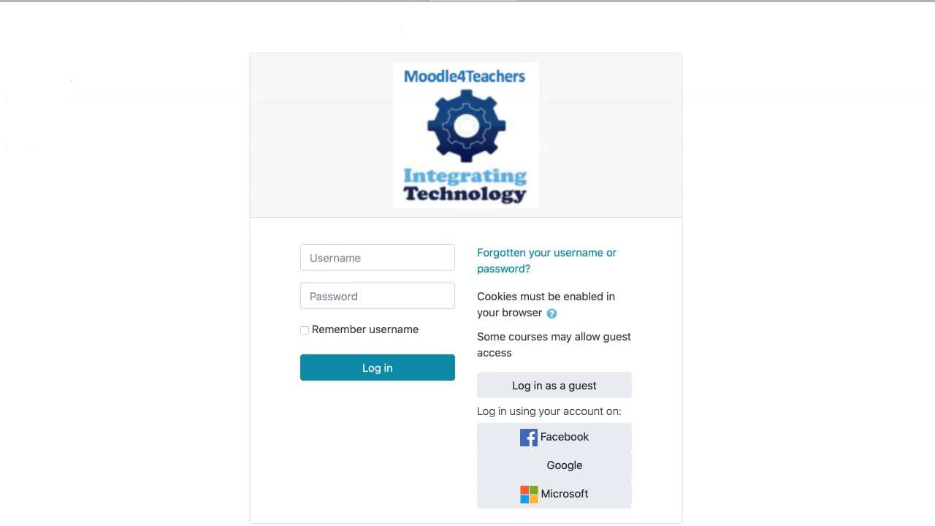
click(377, 257)
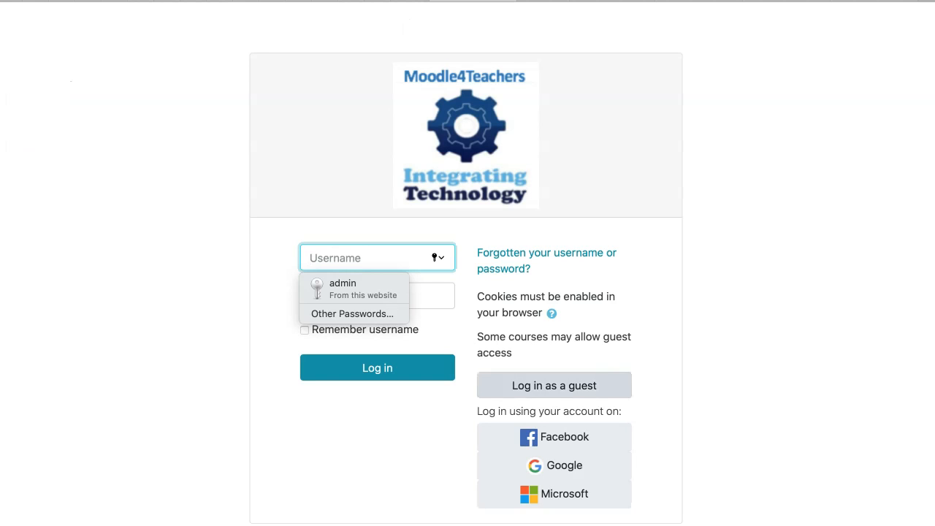
scroll(down, 3)
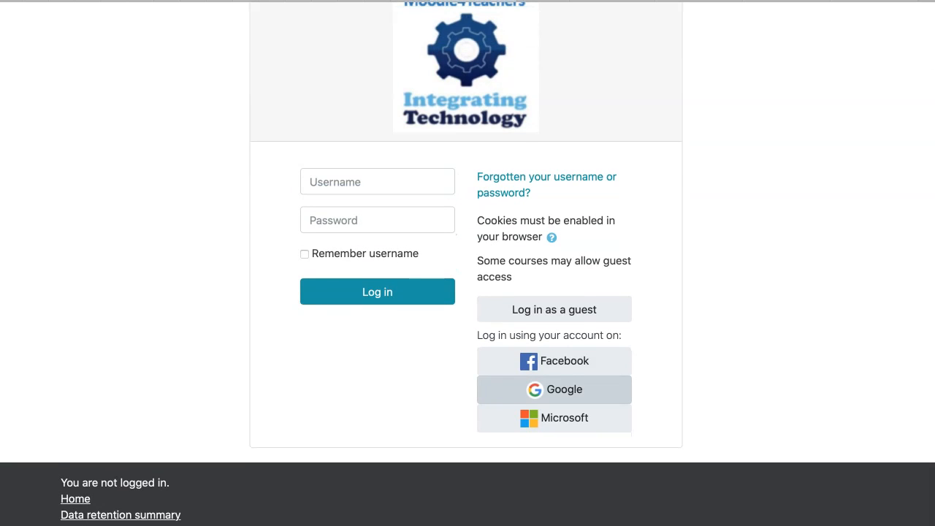
click(553, 389)
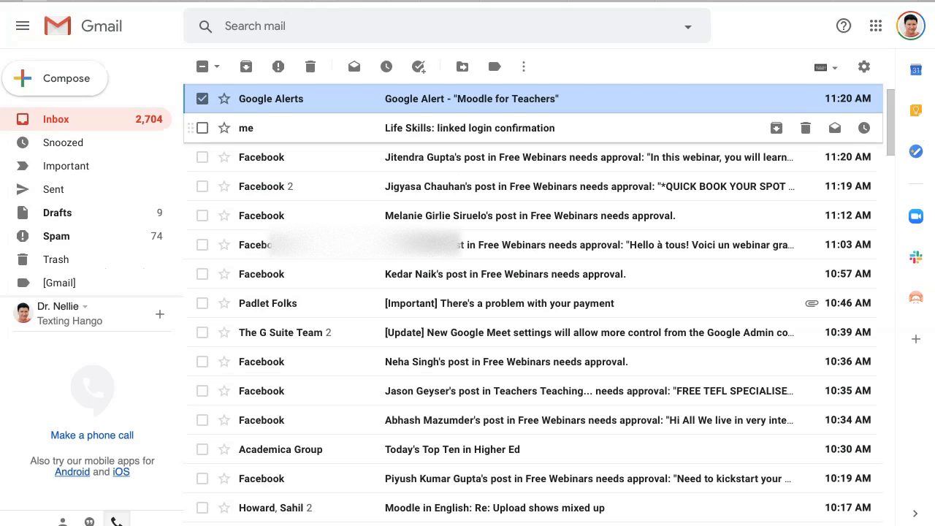
Read the 'Life Skills: linked login confirmation' email and locate its confirmation link
click(471, 129)
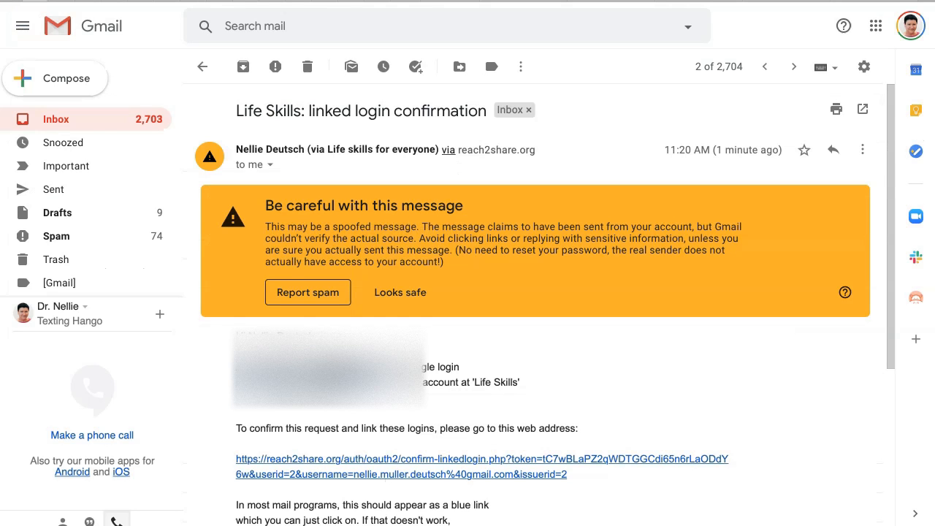
scroll(down, 3)
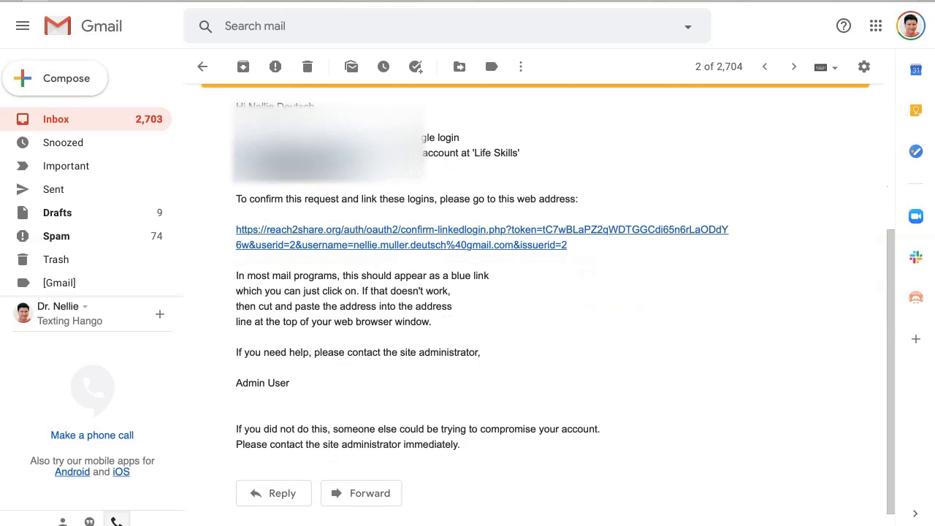
scroll(up, 3)
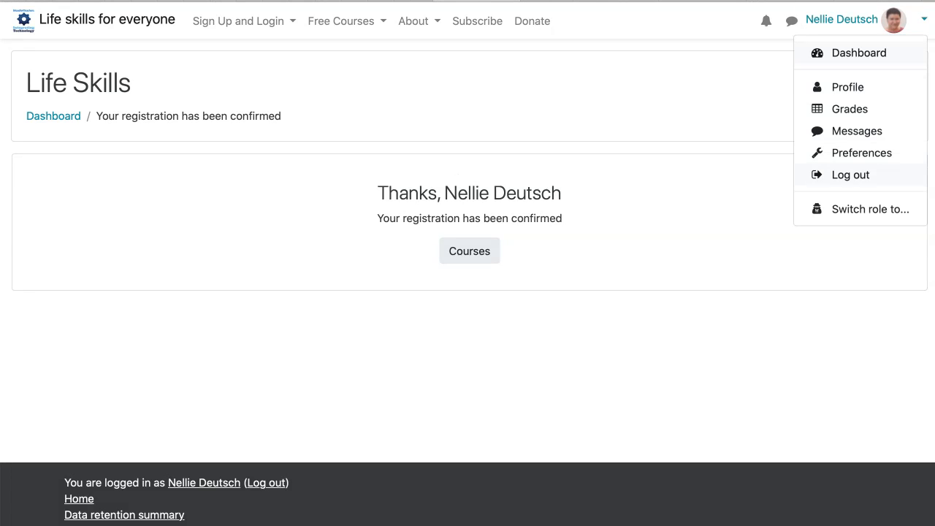
mouse_move(850, 174)
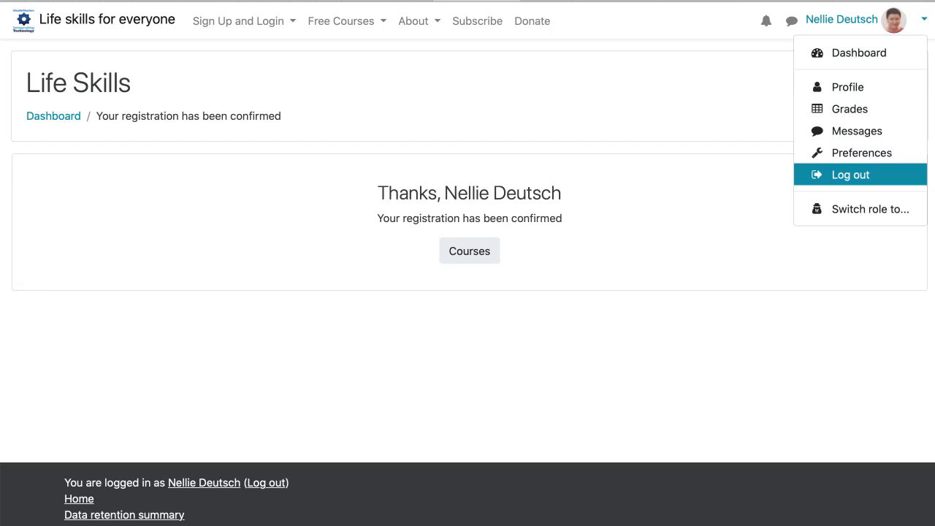
Log out, return to the login page and choose Google sign-in to reach the account chooser
click(850, 176)
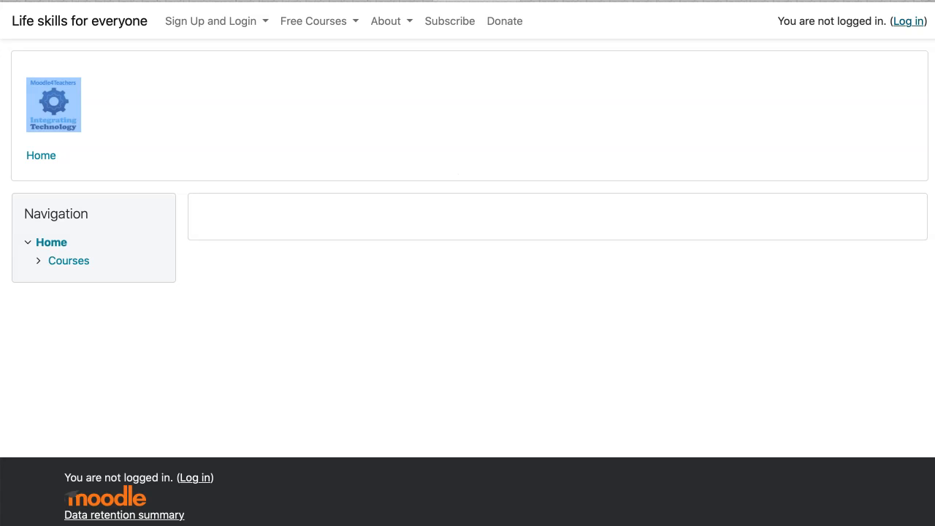
click(909, 20)
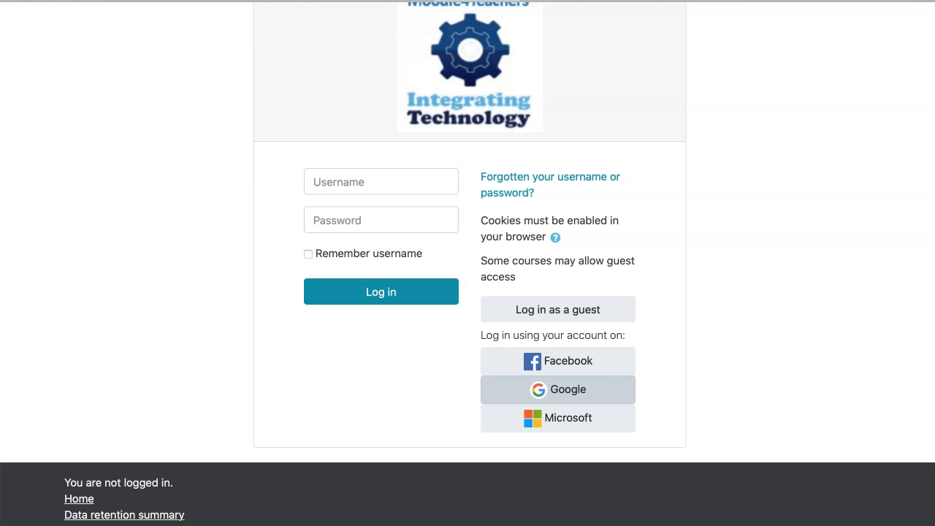
click(558, 389)
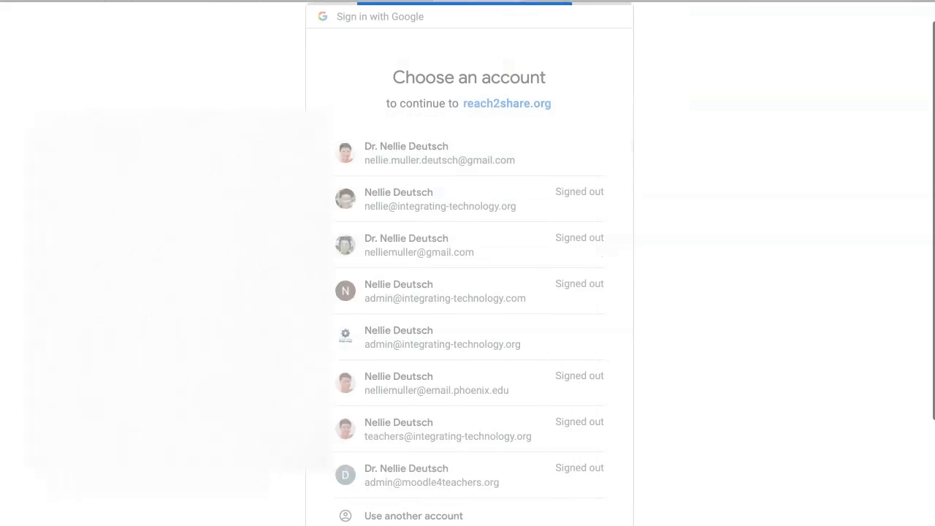